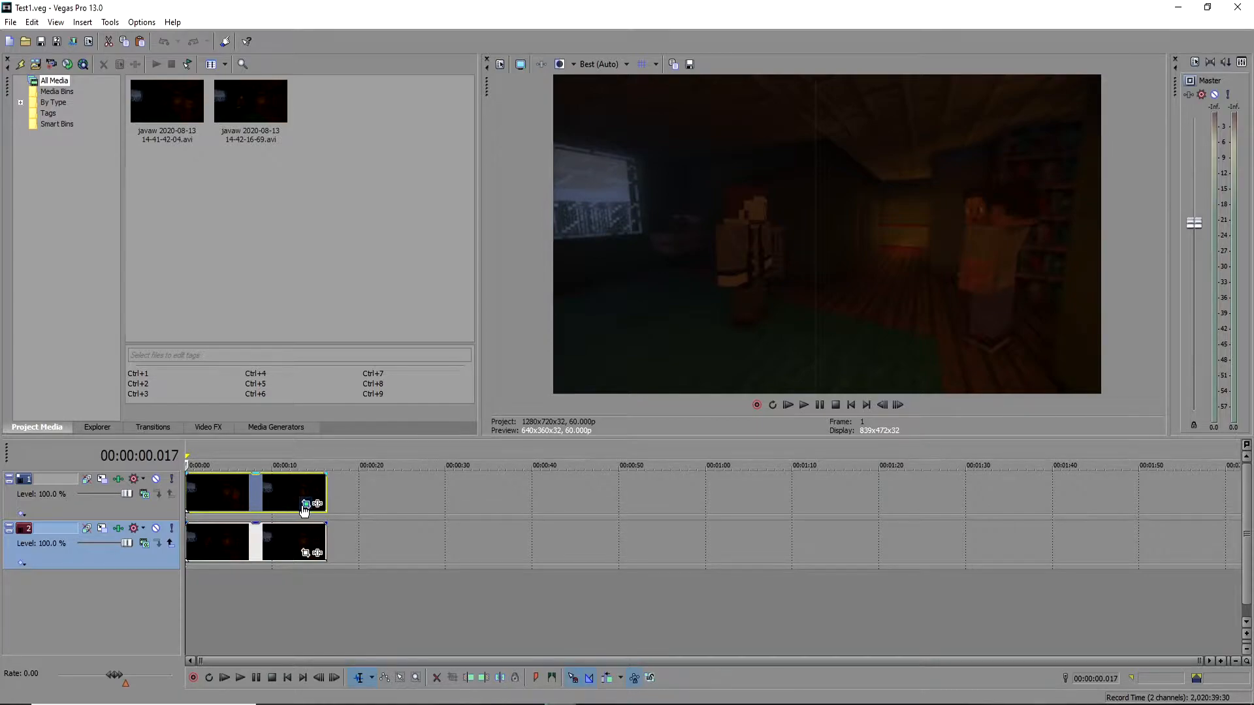
- Check the clip's pan/crop and track effects, then view the Video tab's GPU acceleration choices
{"action": "left_click", "coordinate": [306, 505]}
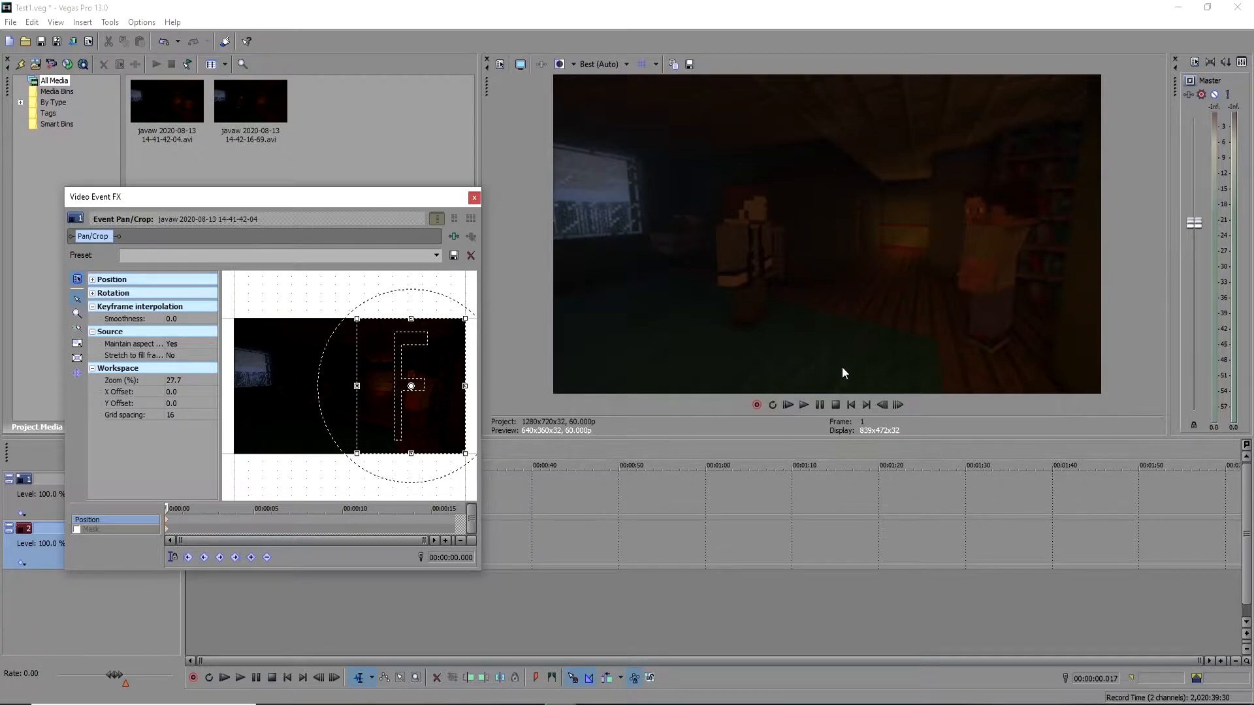
{"action": "mouse_move", "coordinate": [298, 296]}
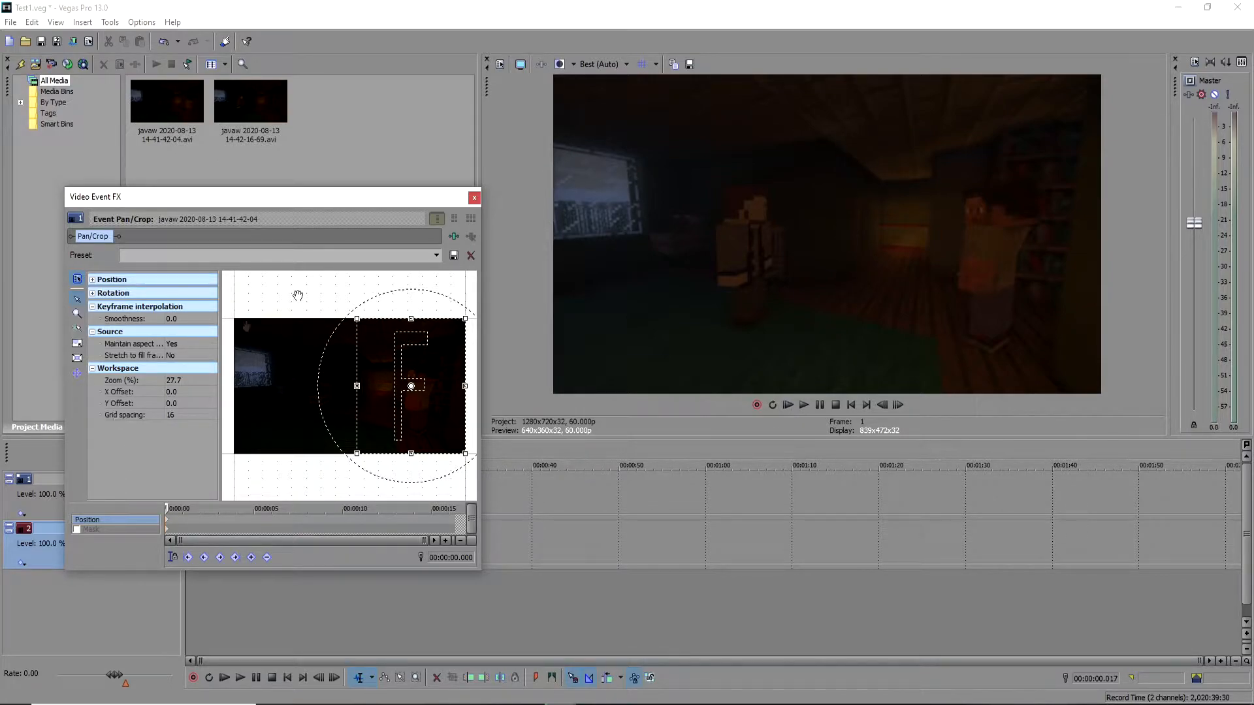
{"action": "left_click", "coordinate": [473, 197]}
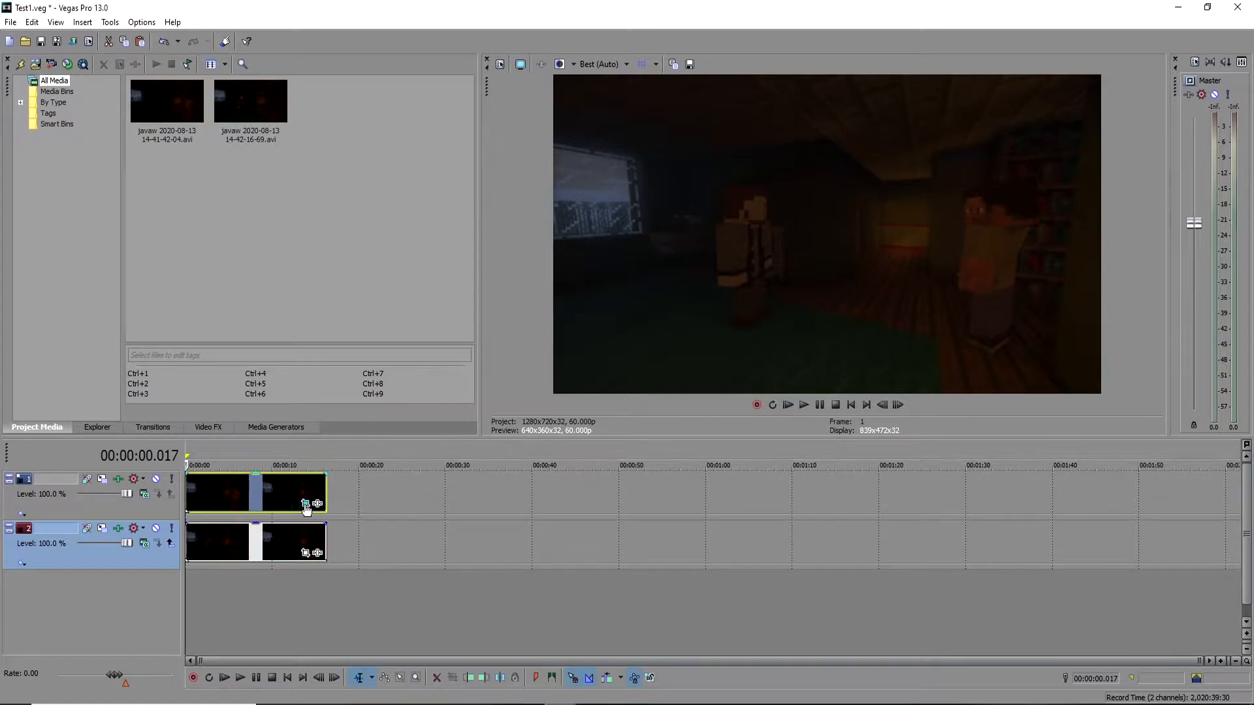
{"action": "left_click", "coordinate": [305, 503]}
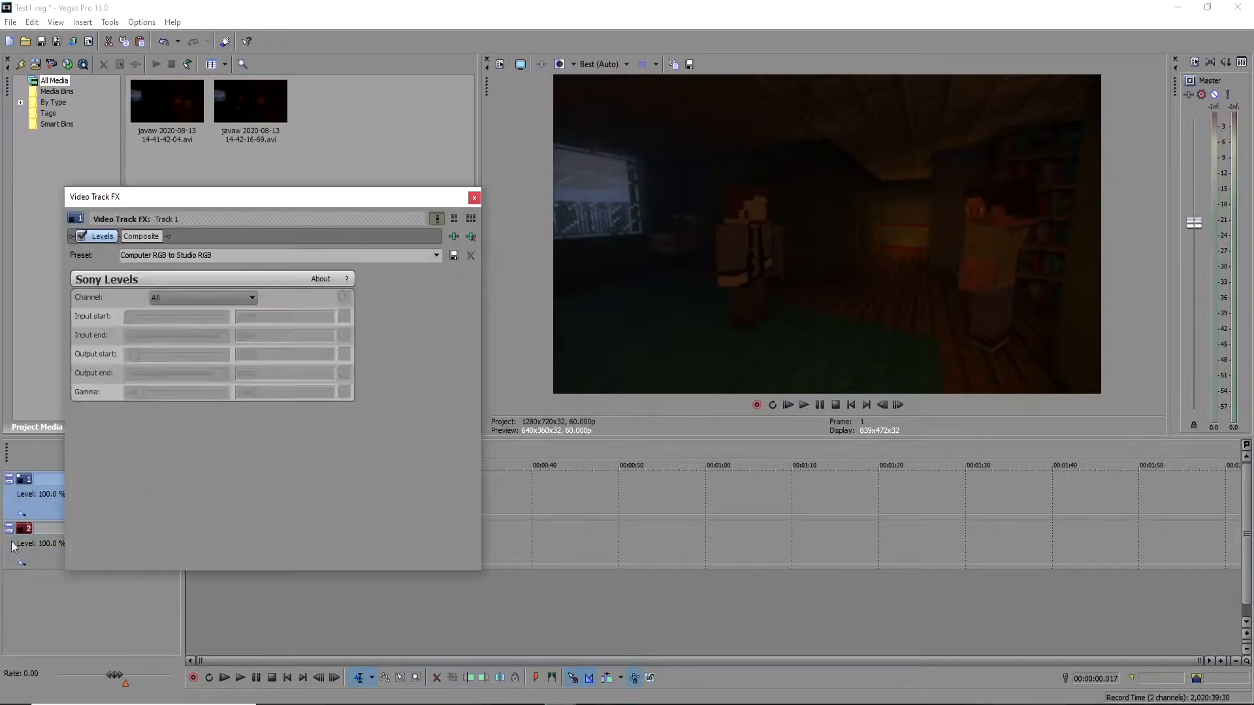
{"action": "left_click", "coordinate": [435, 254]}
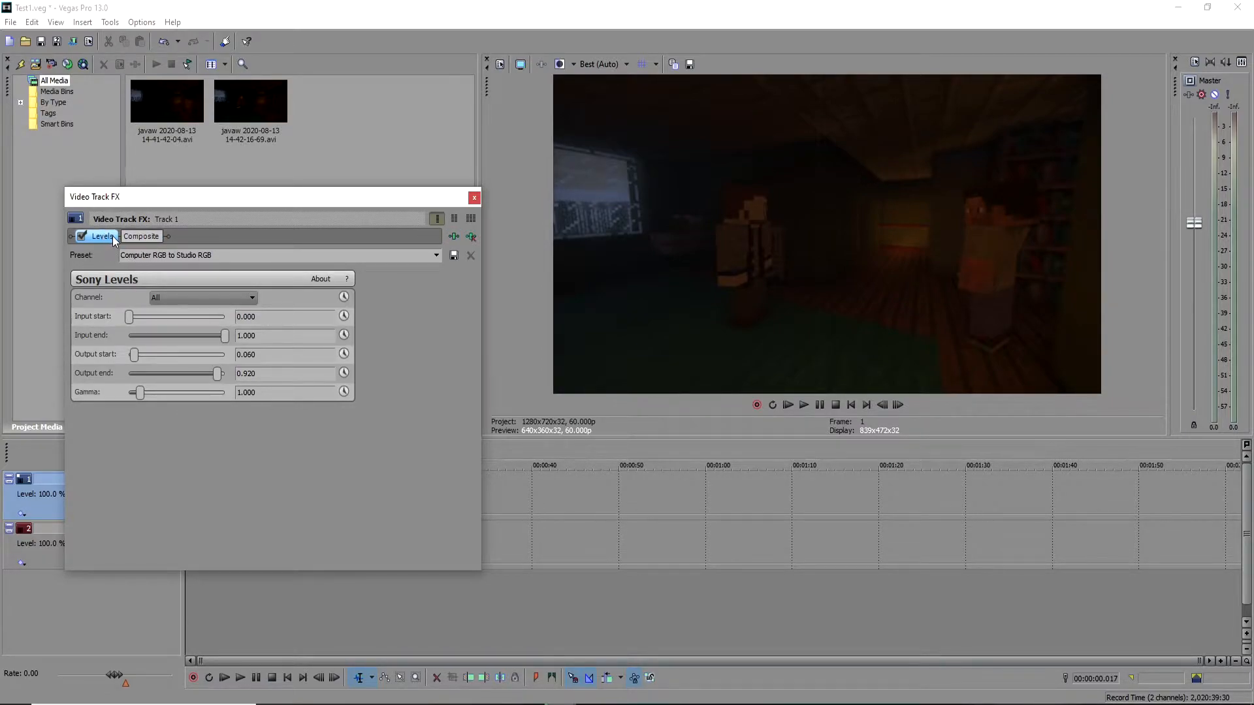
{"action": "left_click", "coordinate": [473, 198]}
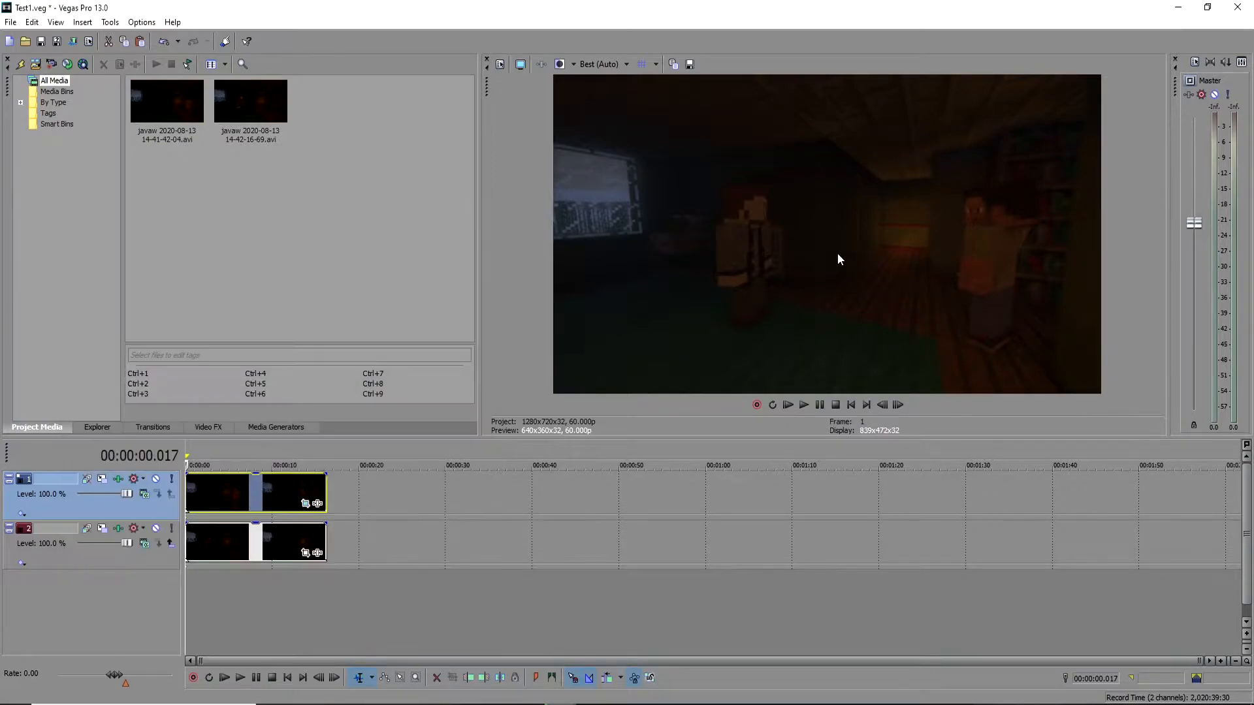
{"action": "mouse_move", "coordinate": [739, 126]}
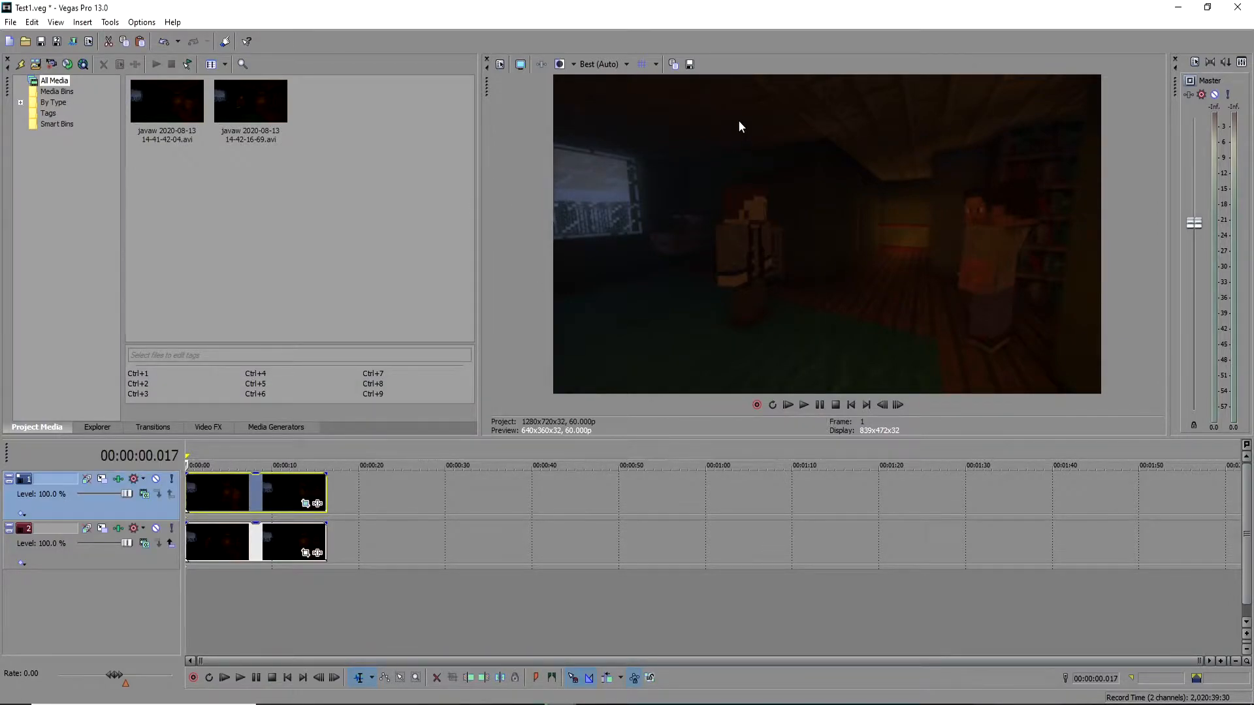
{"action": "mouse_move", "coordinate": [288, 181]}
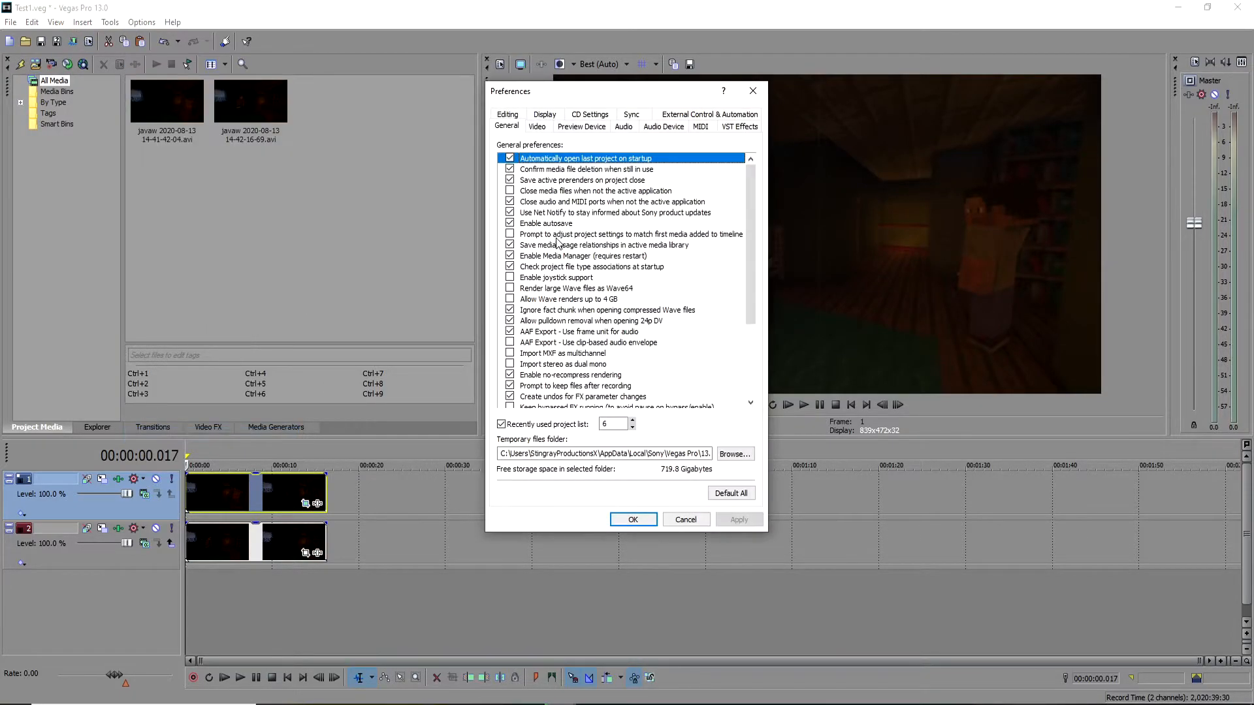
{"action": "left_click", "coordinate": [536, 127]}
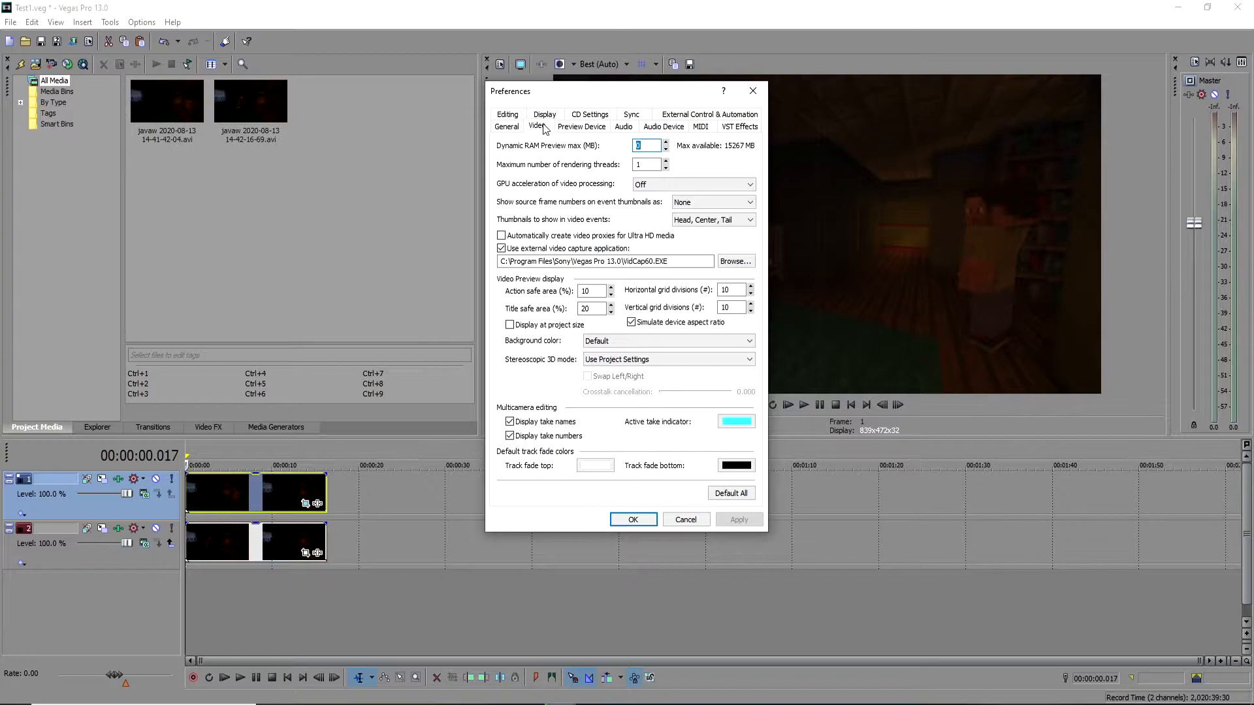
{"action": "mouse_move", "coordinate": [605, 190]}
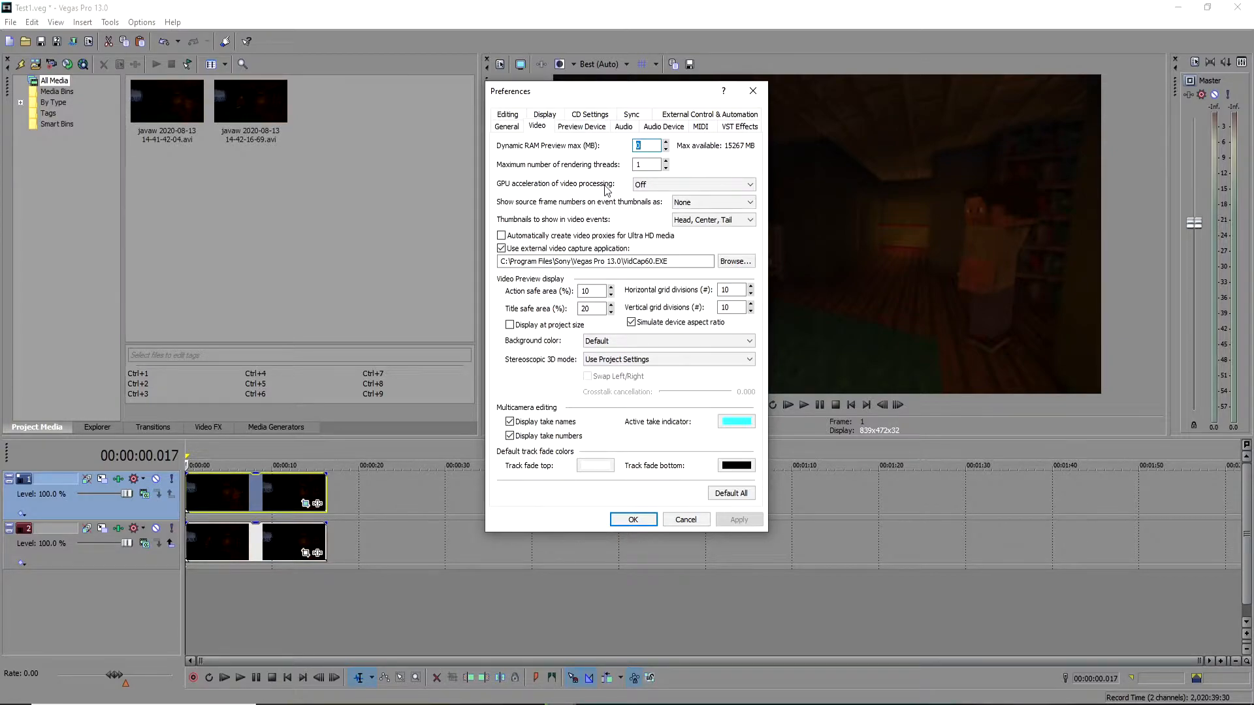
{"action": "left_click", "coordinate": [748, 184]}
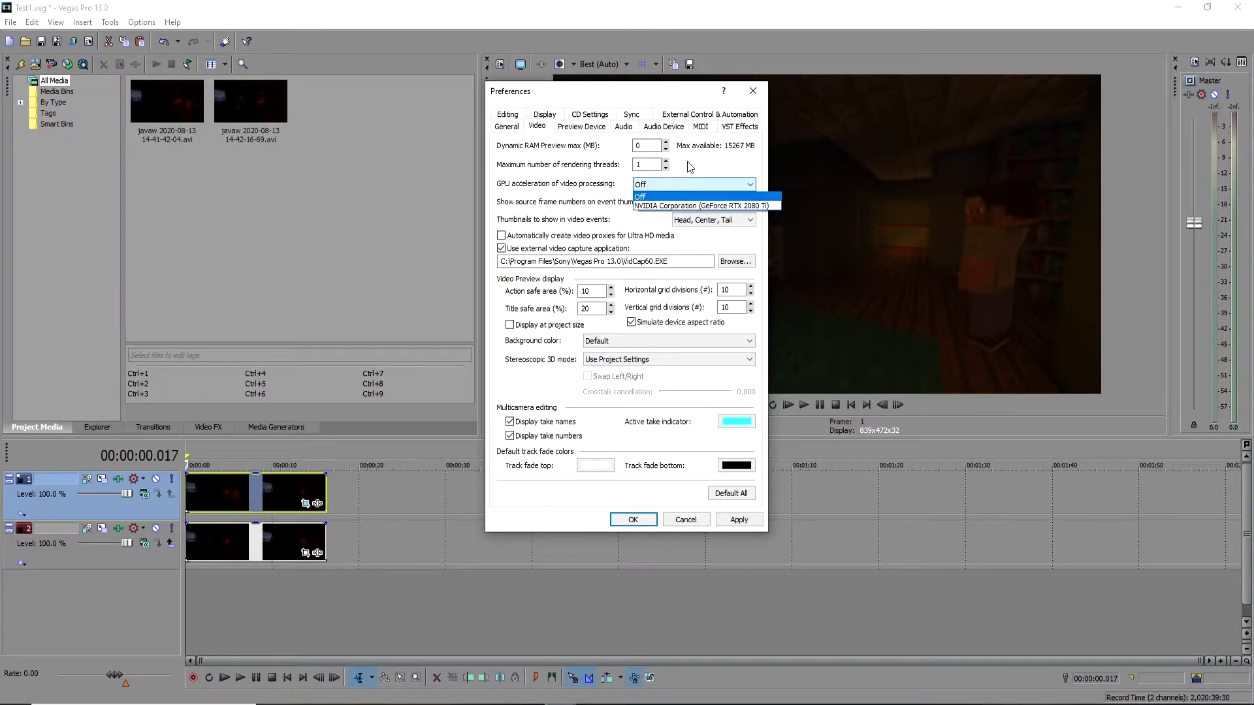
{"action": "mouse_move", "coordinate": [707, 171]}
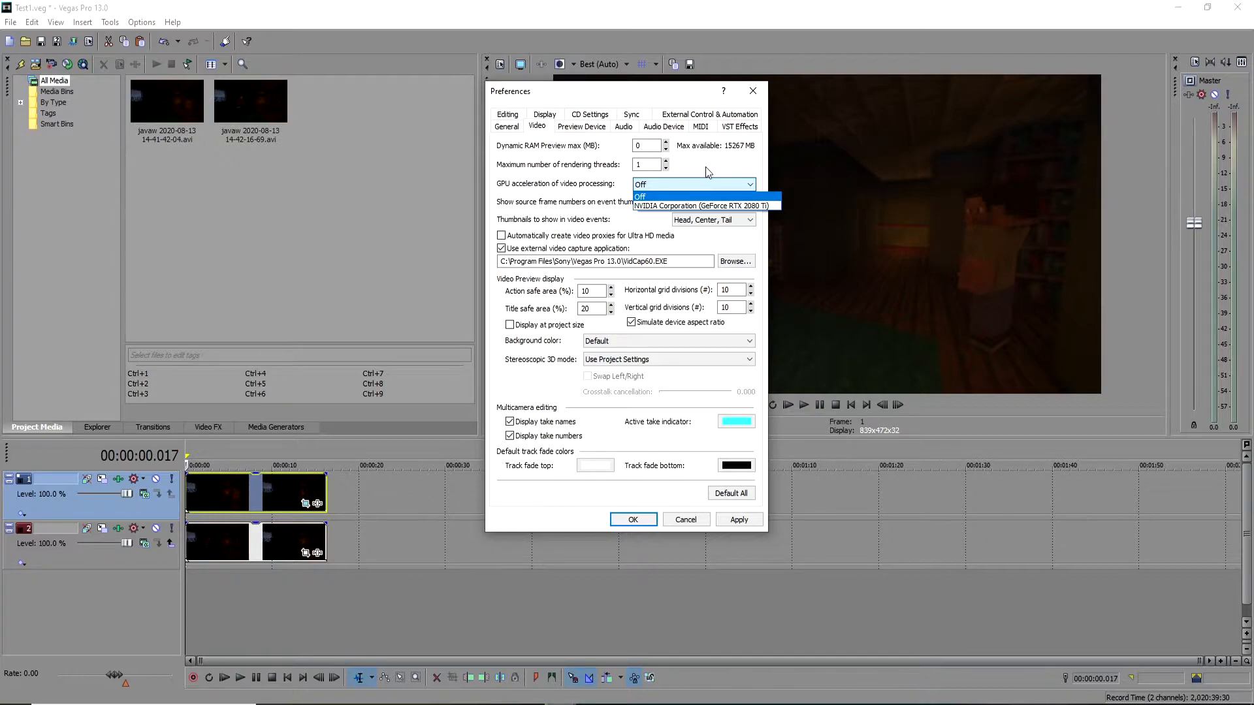
{"action": "mouse_move", "coordinate": [704, 205]}
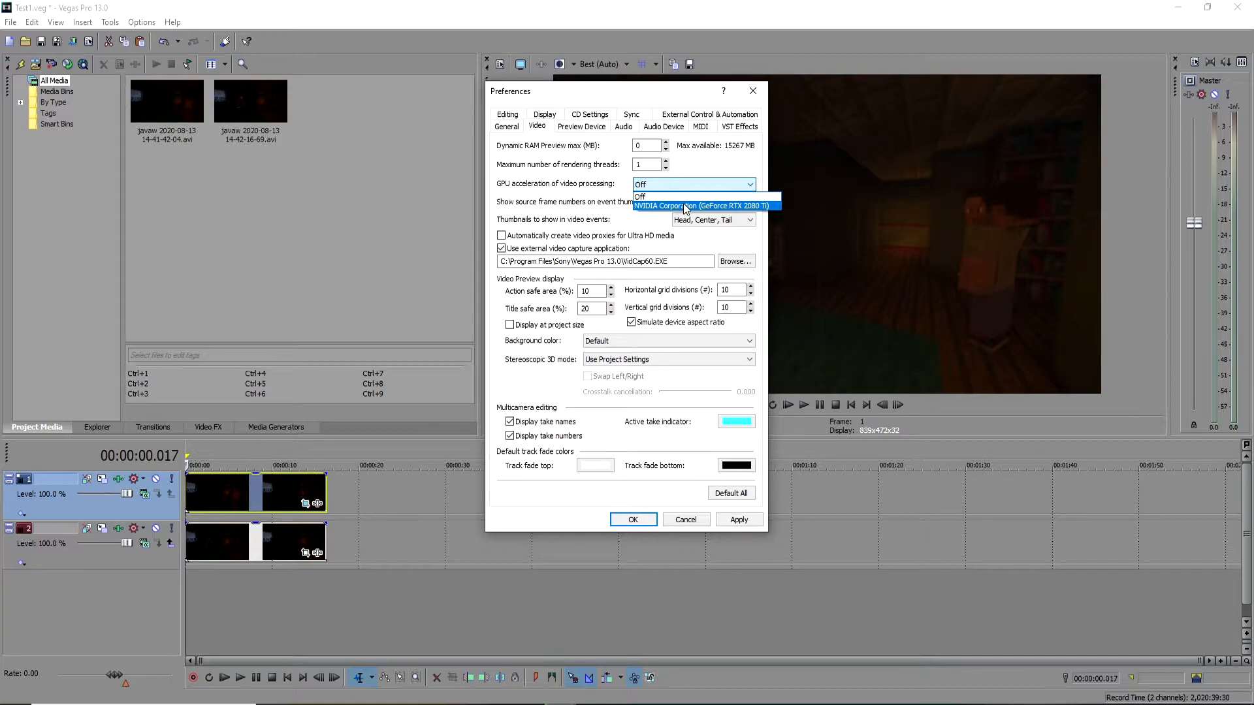
- Set GPU acceleration to NVIDIA GeForce RTX 2080 Ti, apply, acknowledge the restart notice, and close
{"action": "left_click", "coordinate": [701, 206]}
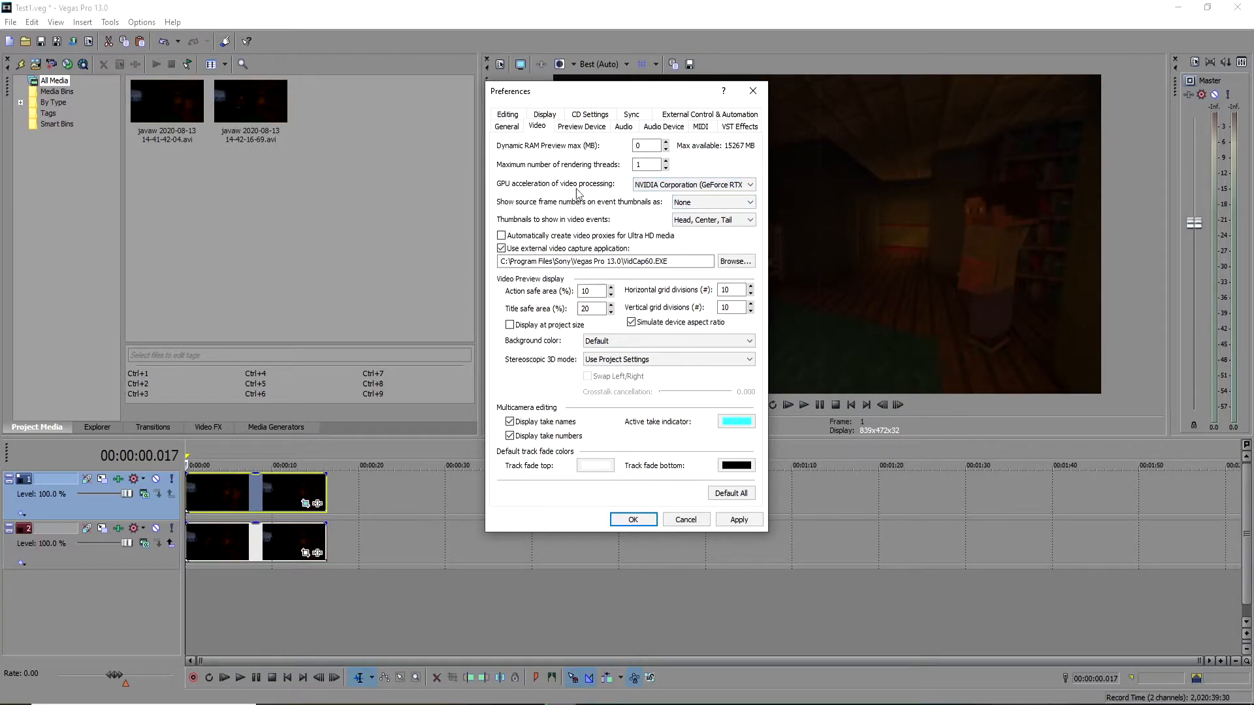
{"action": "left_click", "coordinate": [737, 519]}
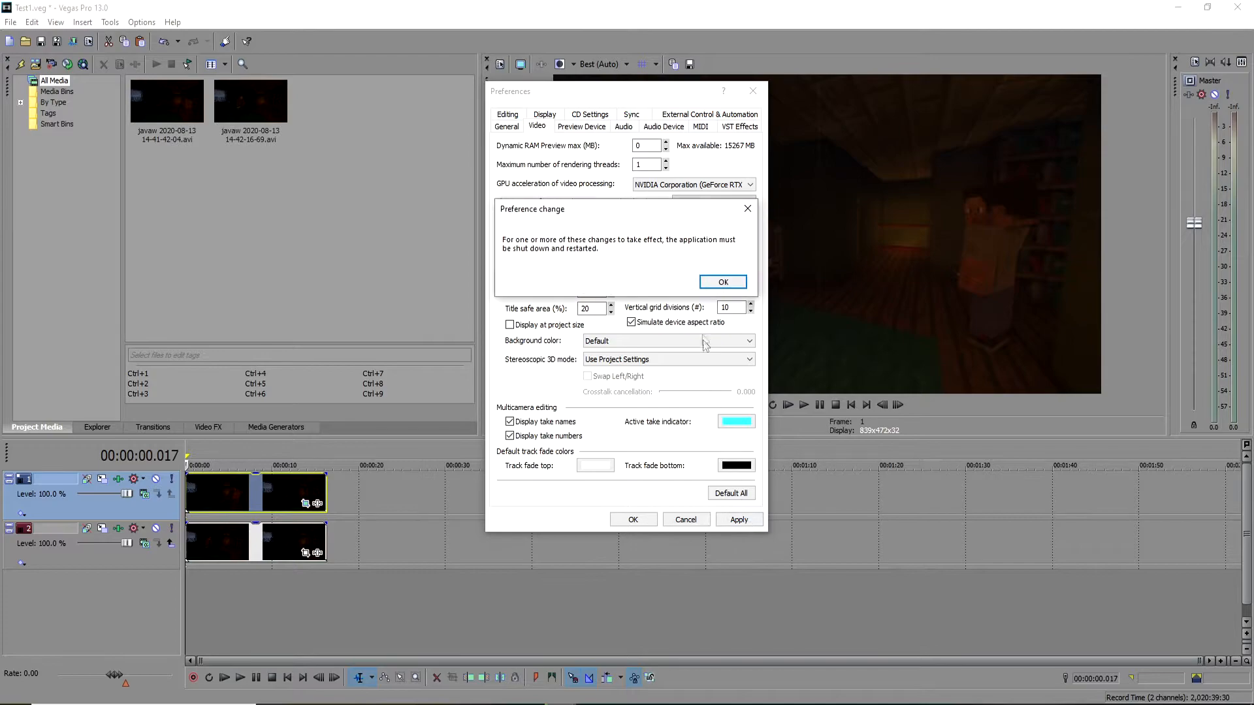
{"action": "left_click", "coordinate": [721, 282]}
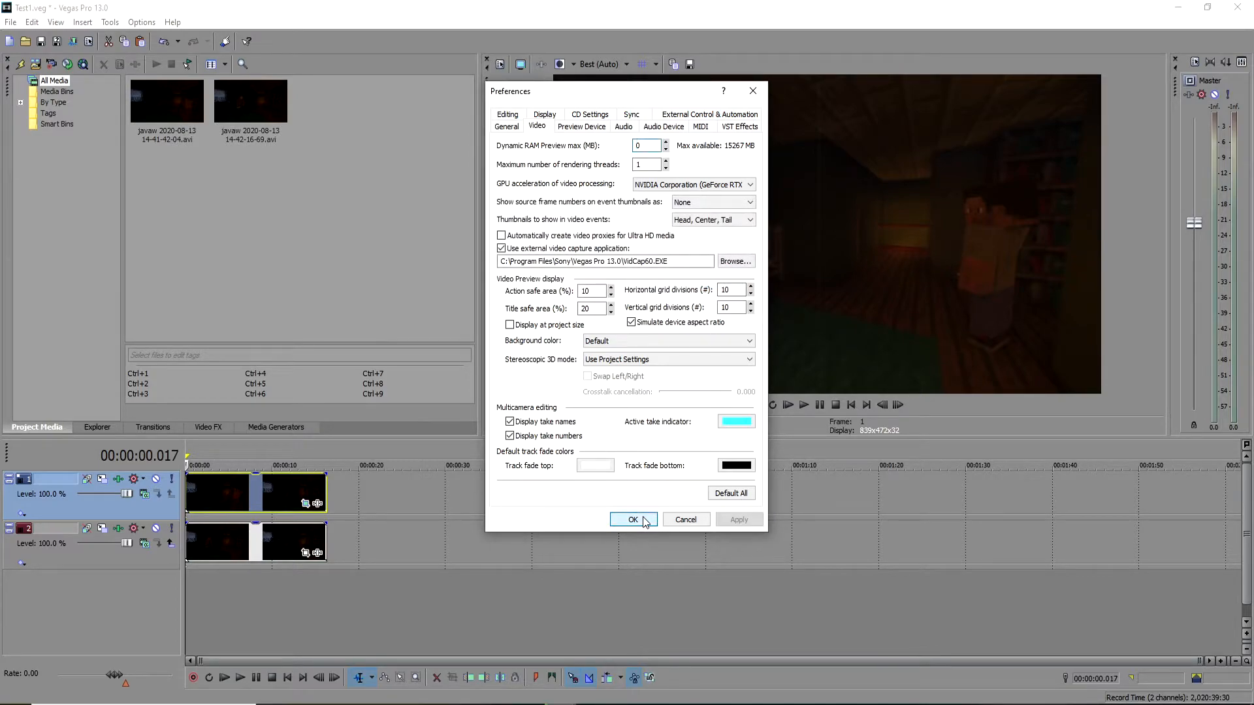
{"action": "left_click", "coordinate": [632, 519]}
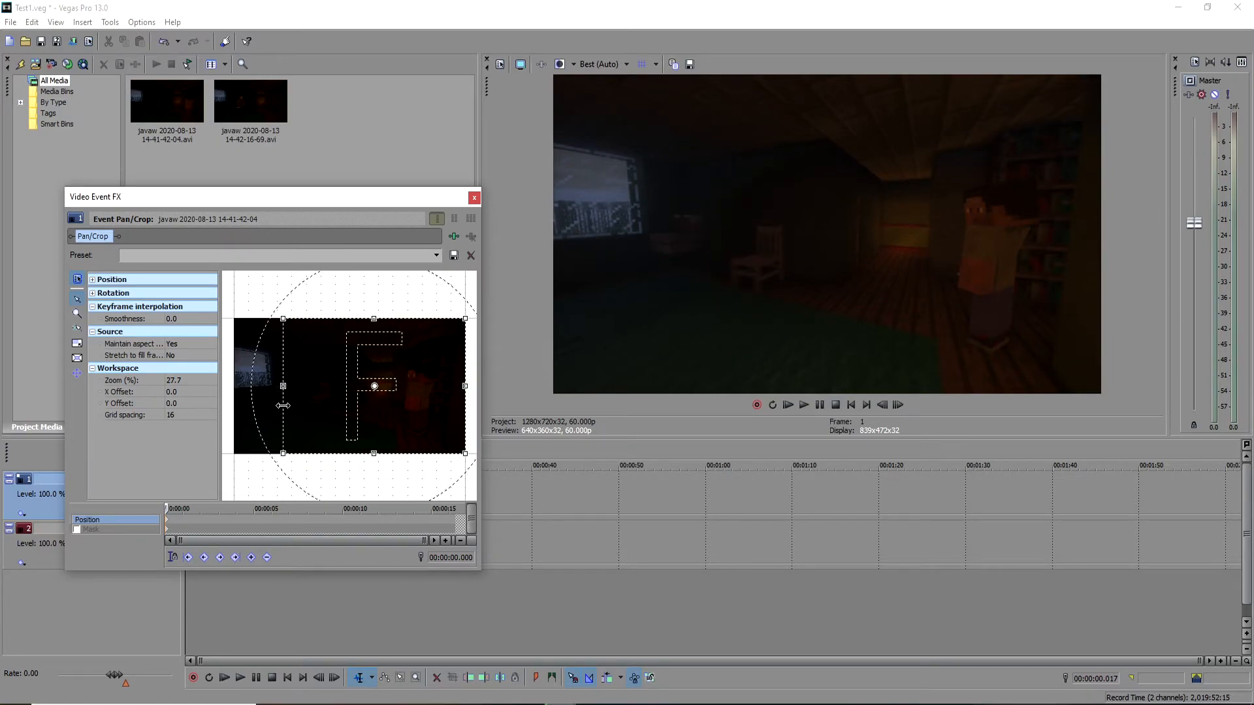
{"action": "left_click", "coordinate": [141, 22]}
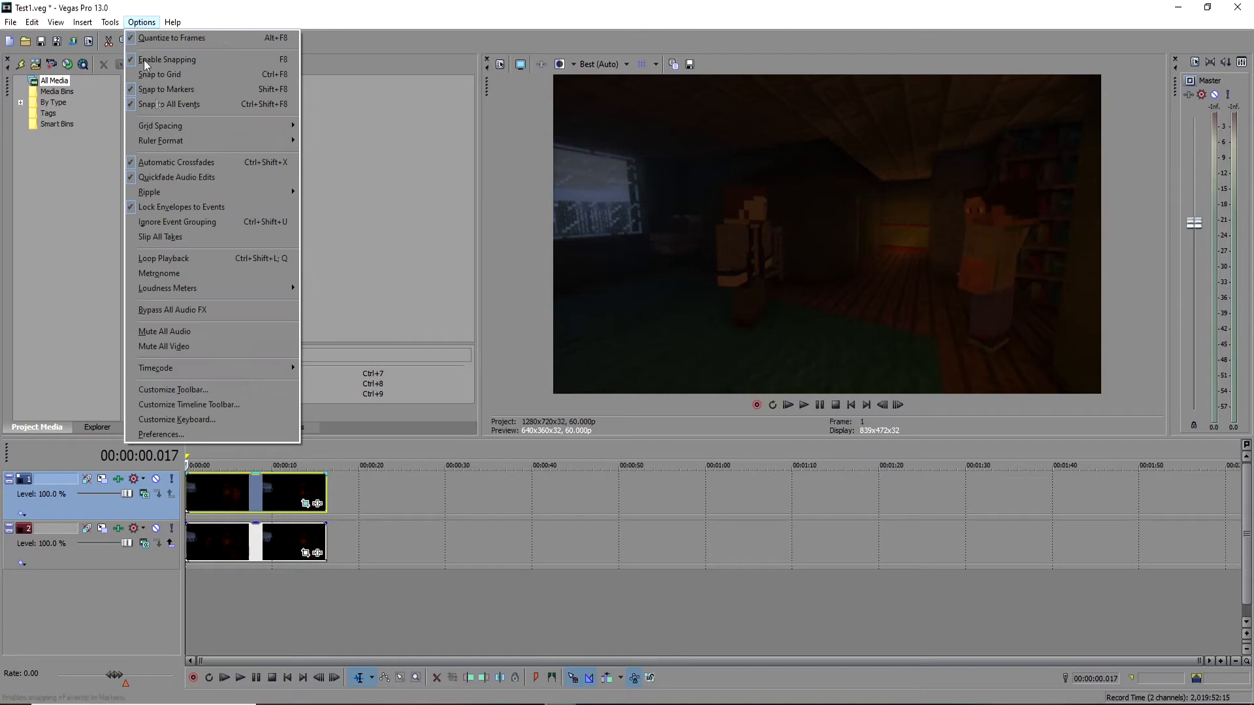
{"action": "left_click", "coordinate": [160, 434]}
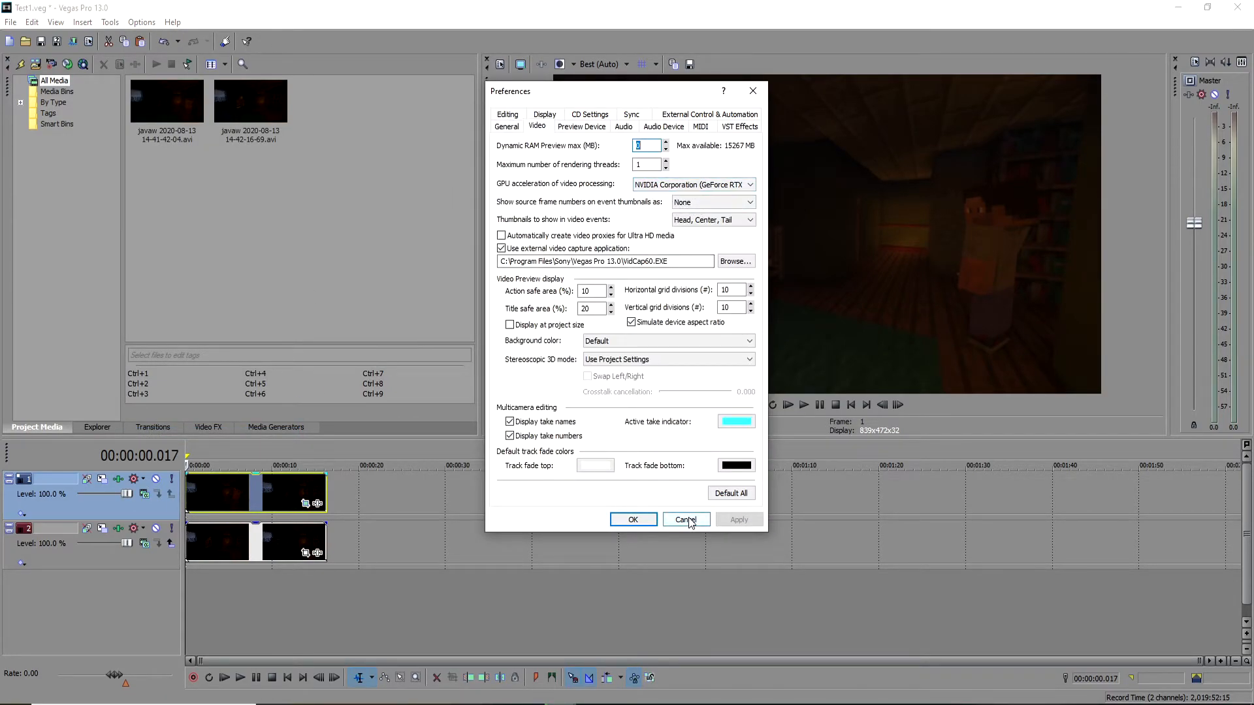
{"action": "left_click", "coordinate": [685, 519]}
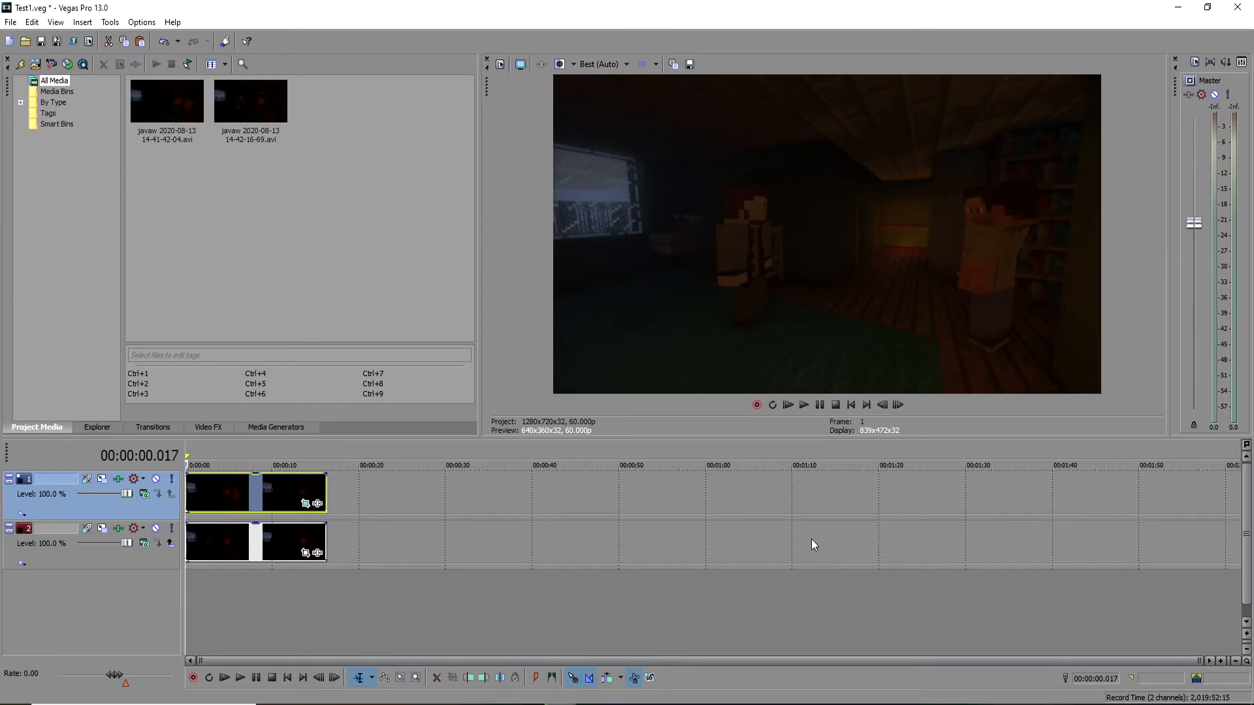